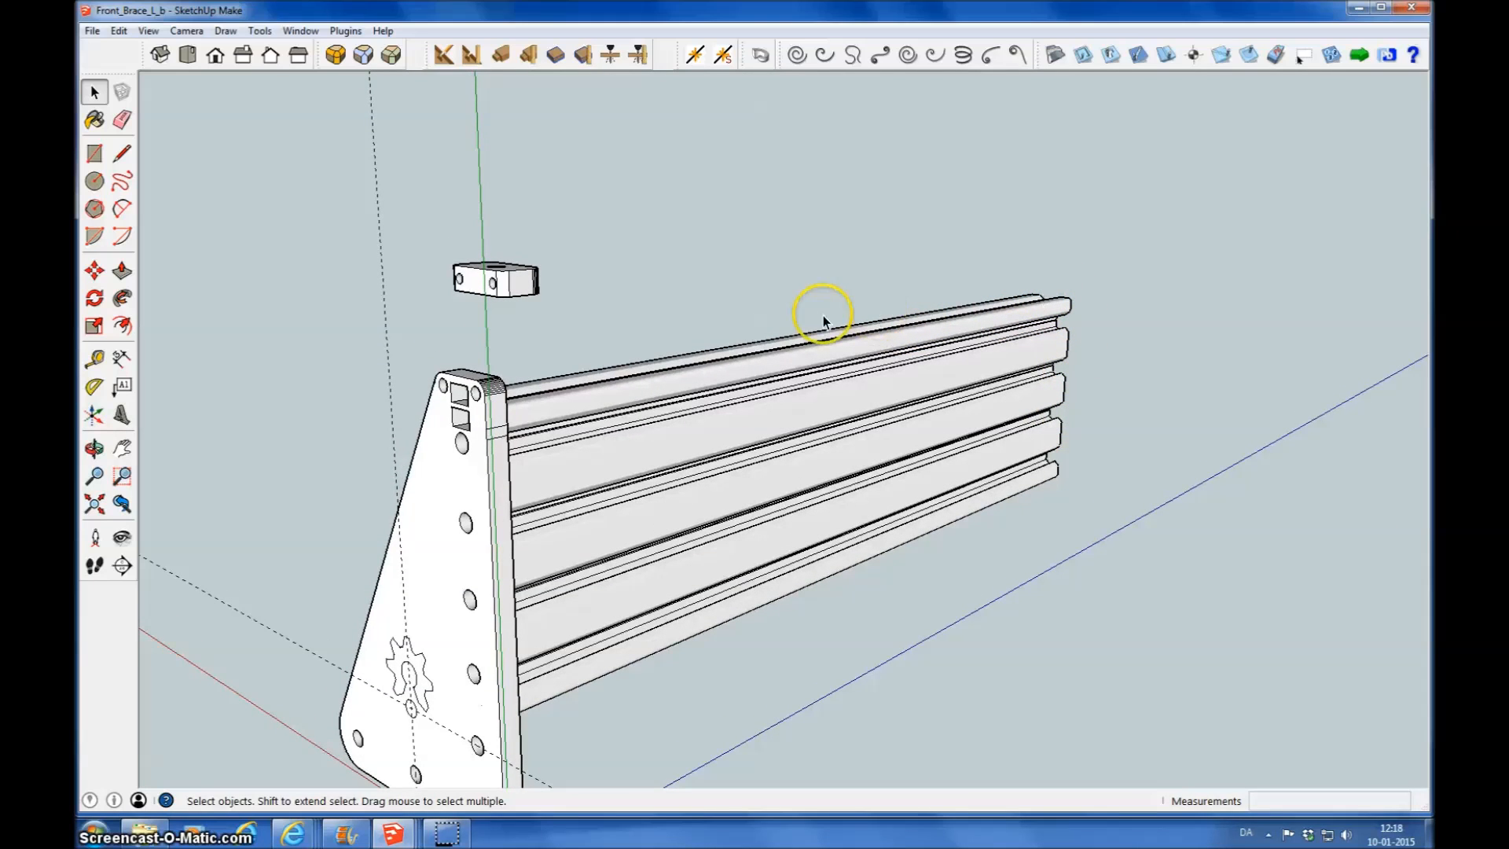
mouse_move(789, 342)
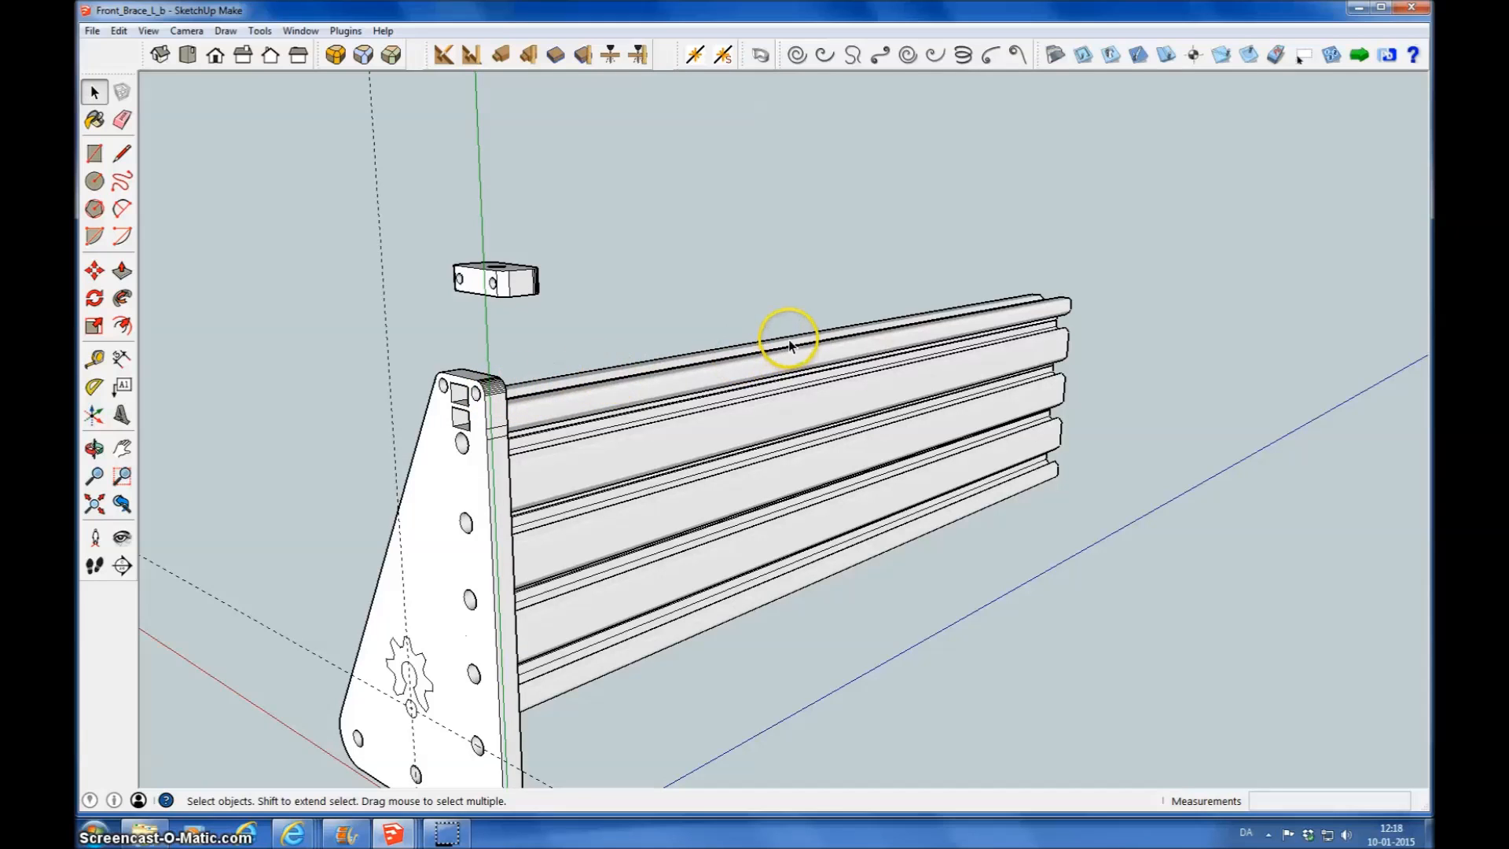
mouse_move(462, 399)
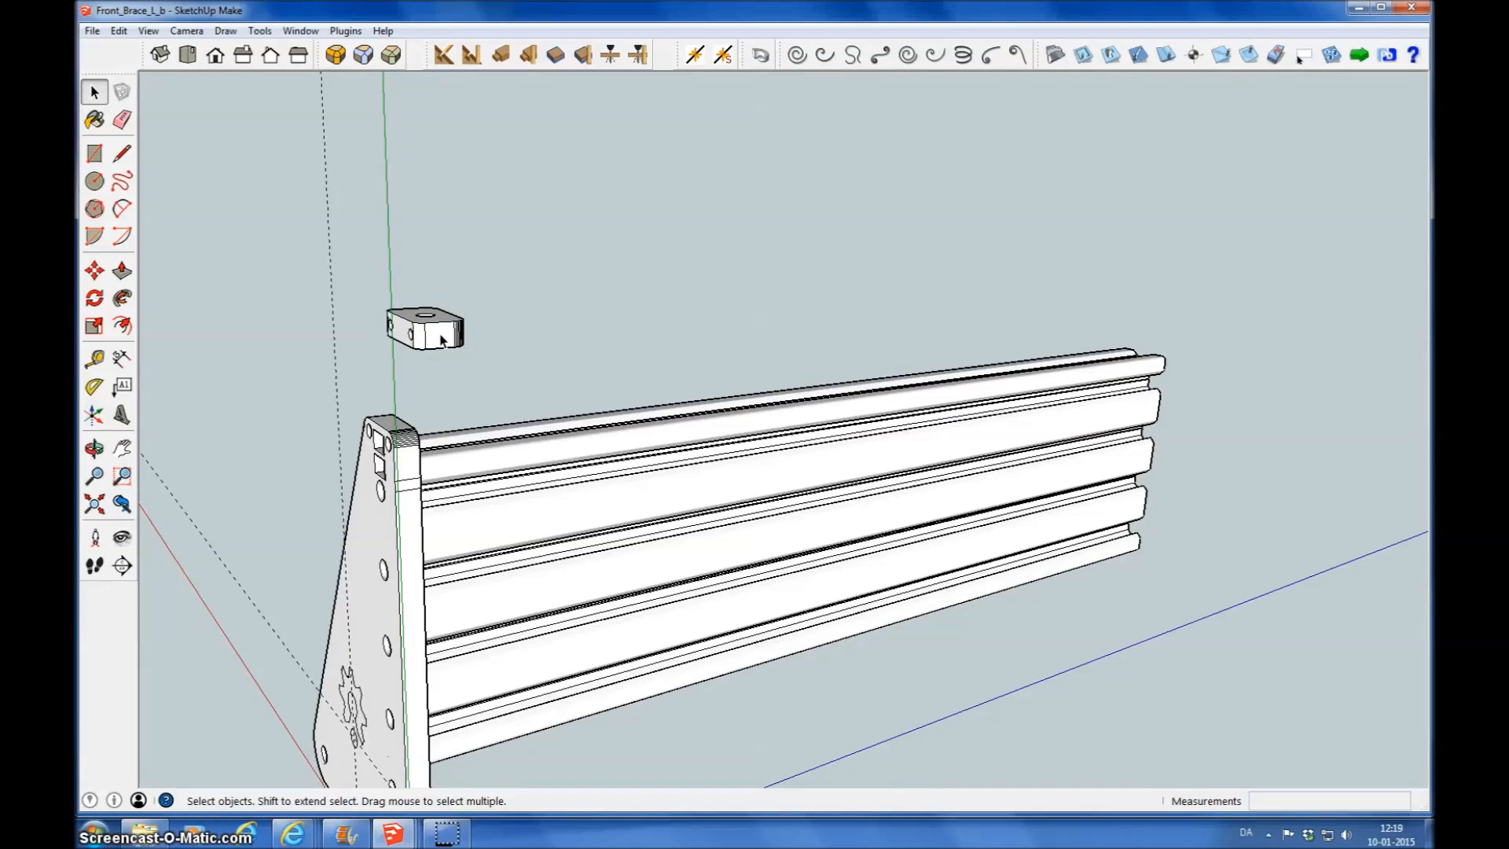
Step: Select the small drilled belt clamp block floating above the end plate
click(425, 332)
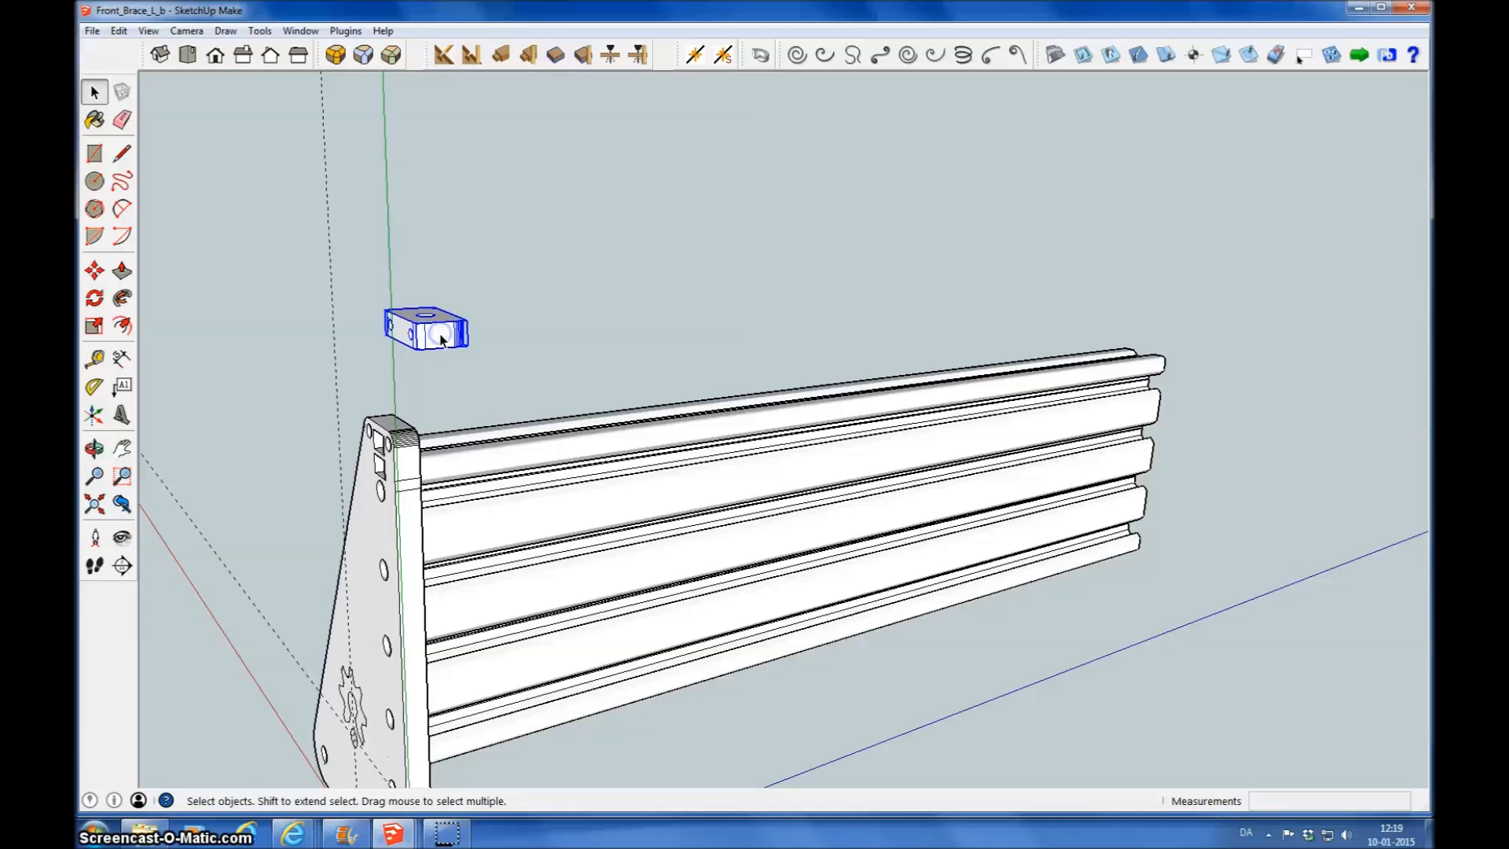